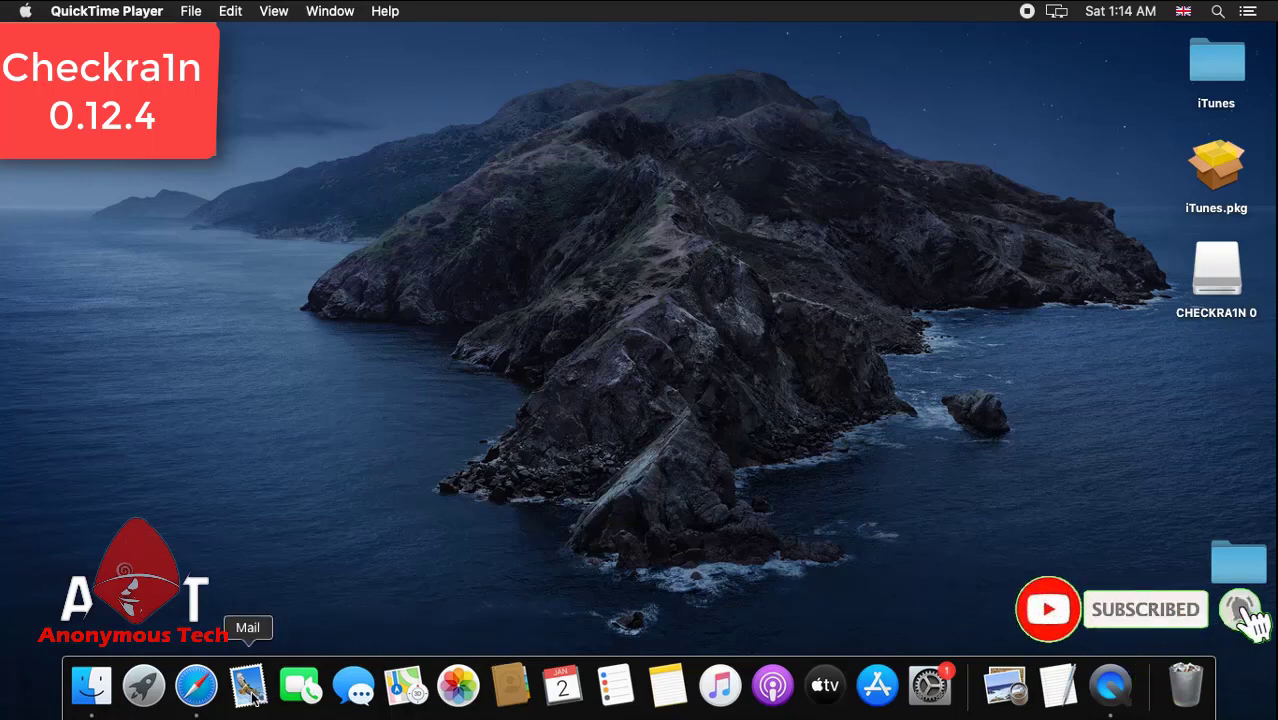
mouse_move(196, 686)
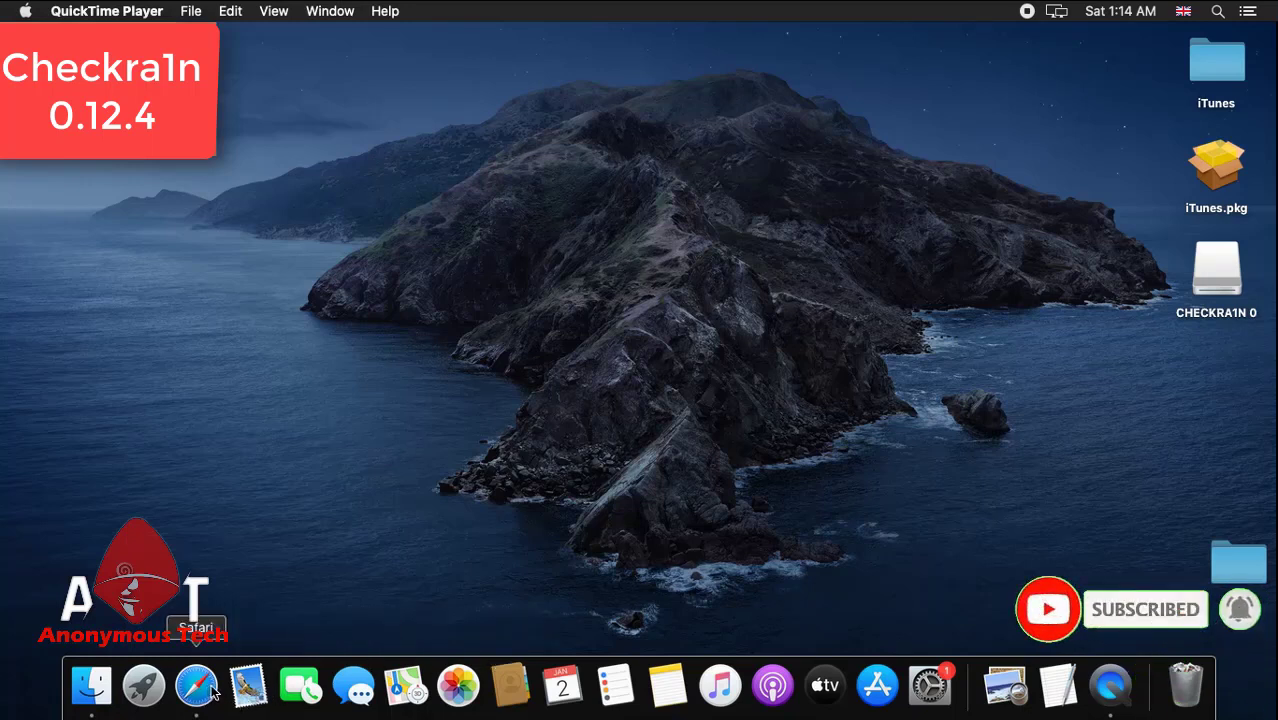
mouse_move(143, 686)
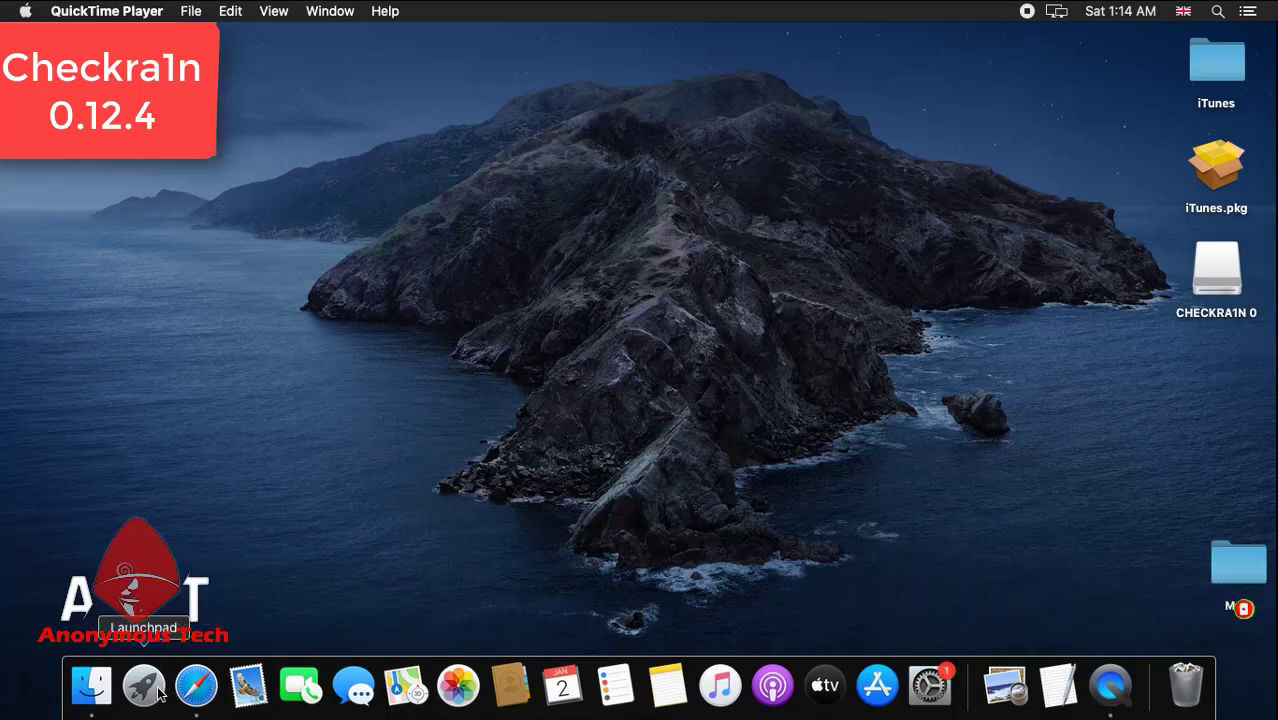
- Launch Safari from the Dock, landing on the Google home page
click(196, 686)
text(c)
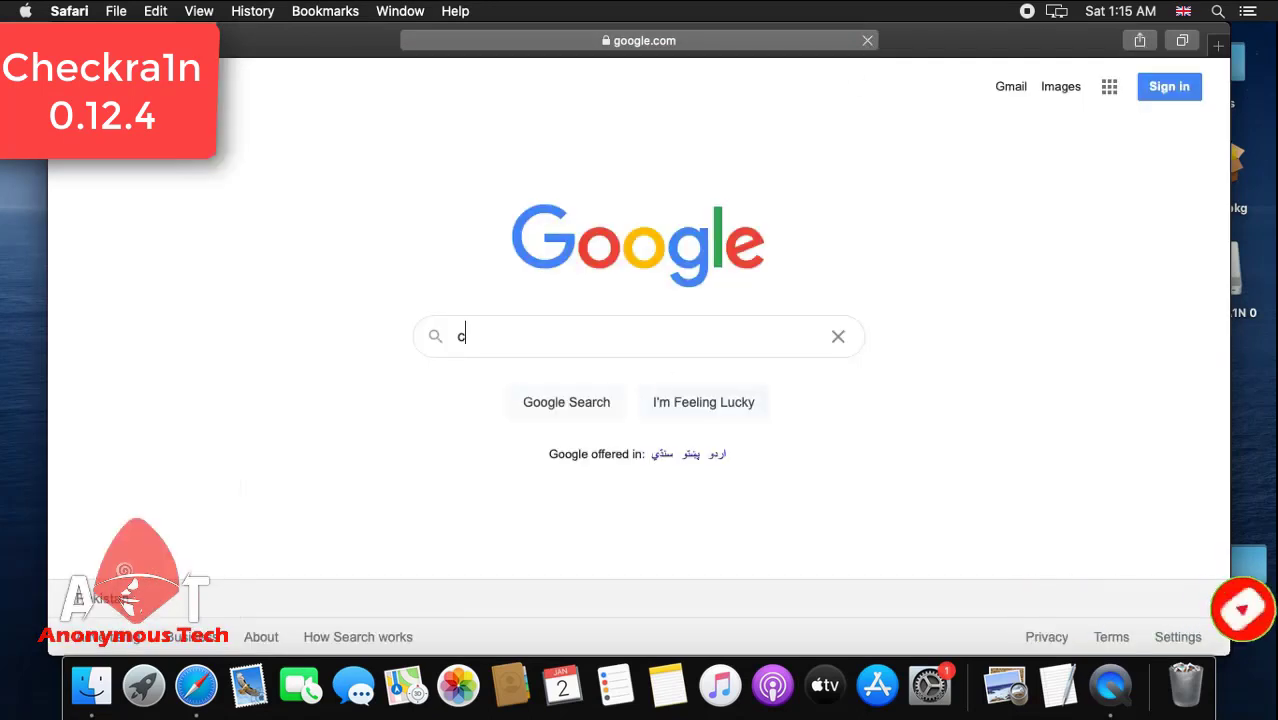
- Search Google for 'checkra1n' using the suggested query
text(heck)
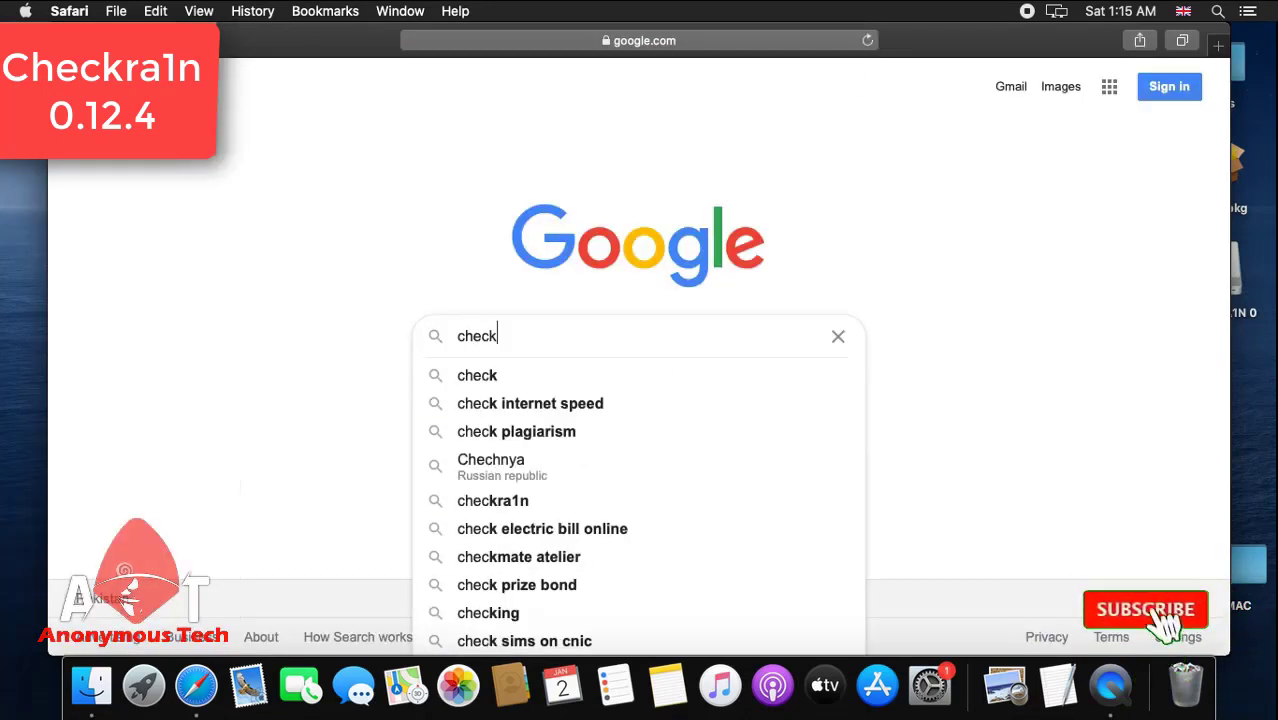
click(493, 500)
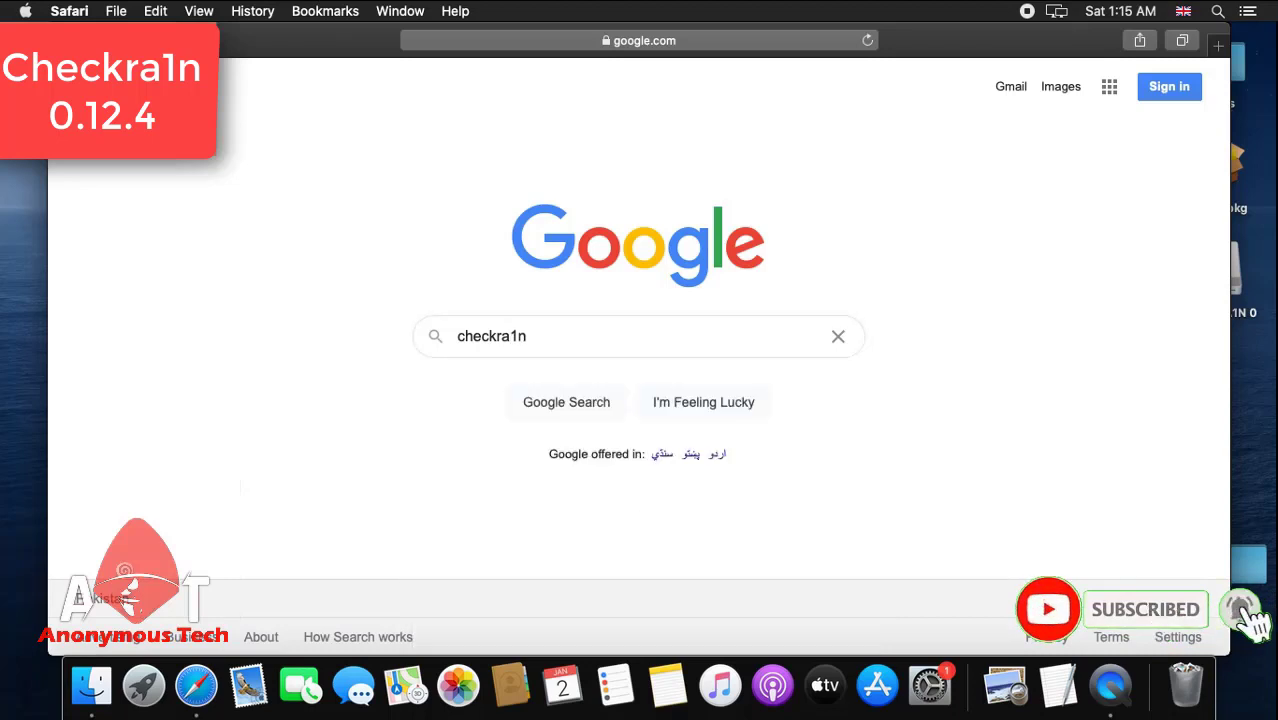
click(566, 402)
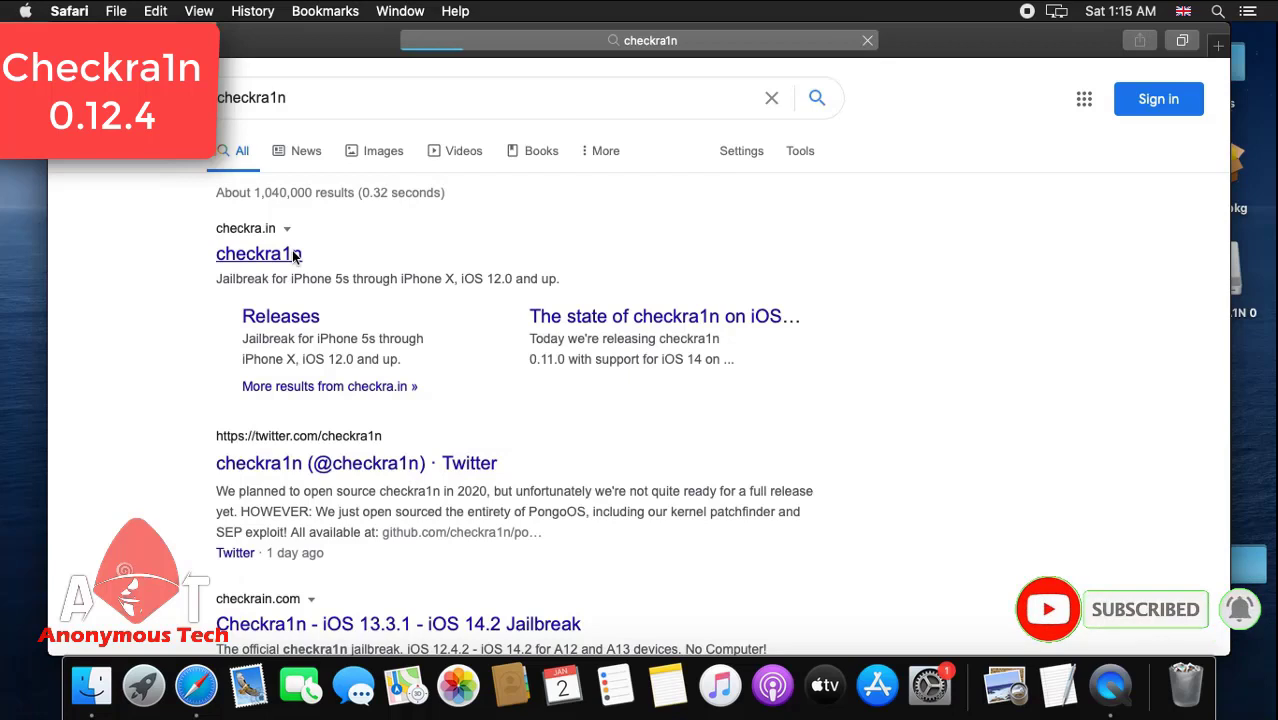
- Go to checkra.in and request the macOS download from the Latest Release section
click(258, 253)
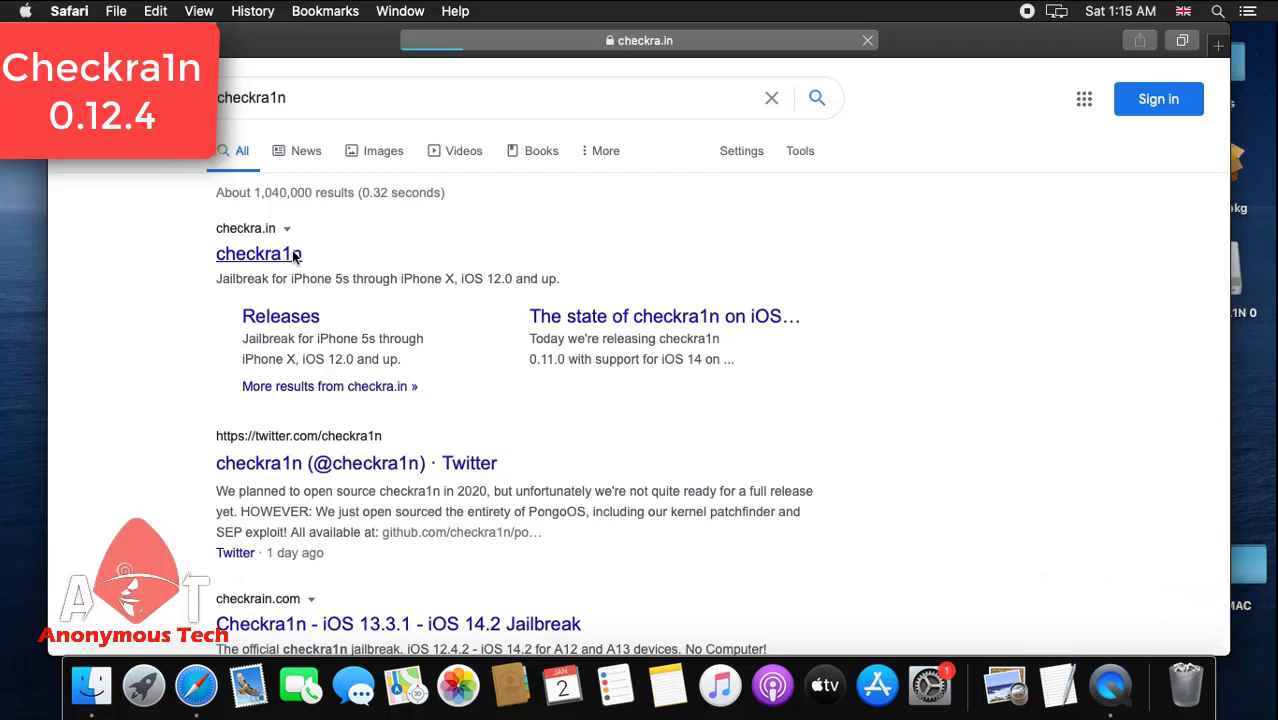
click(258, 253)
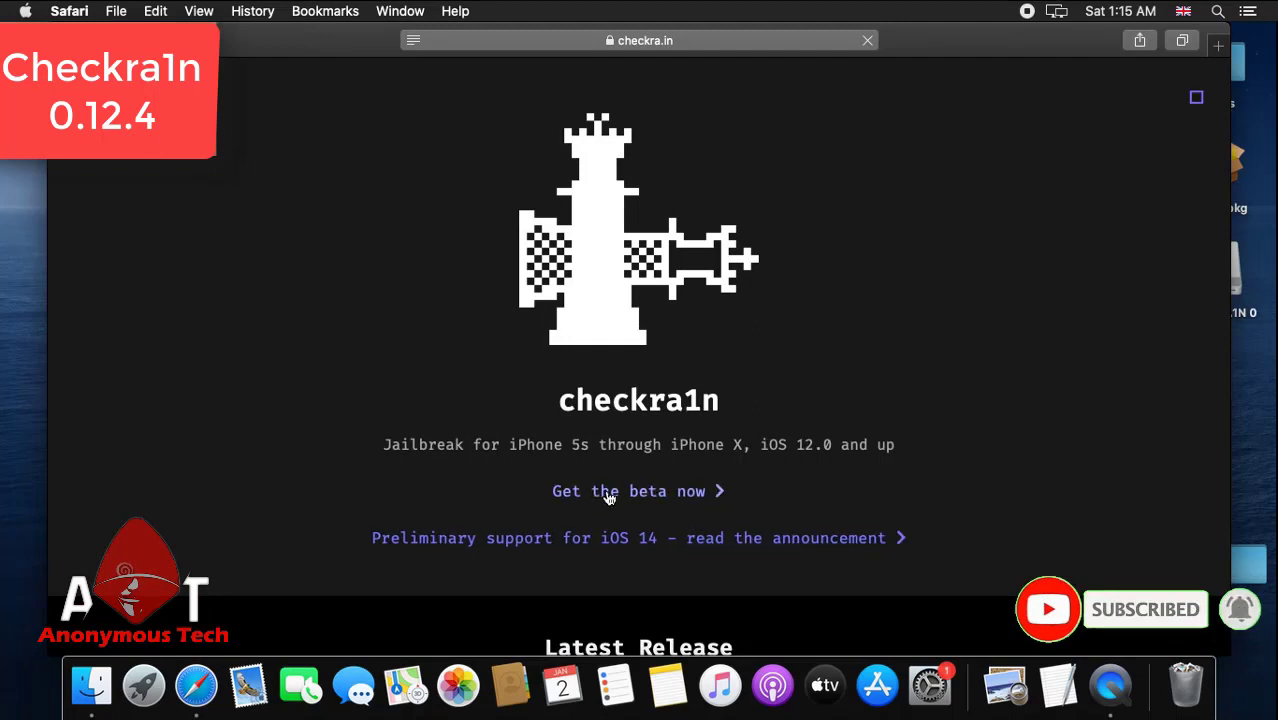
scroll(down, 3)
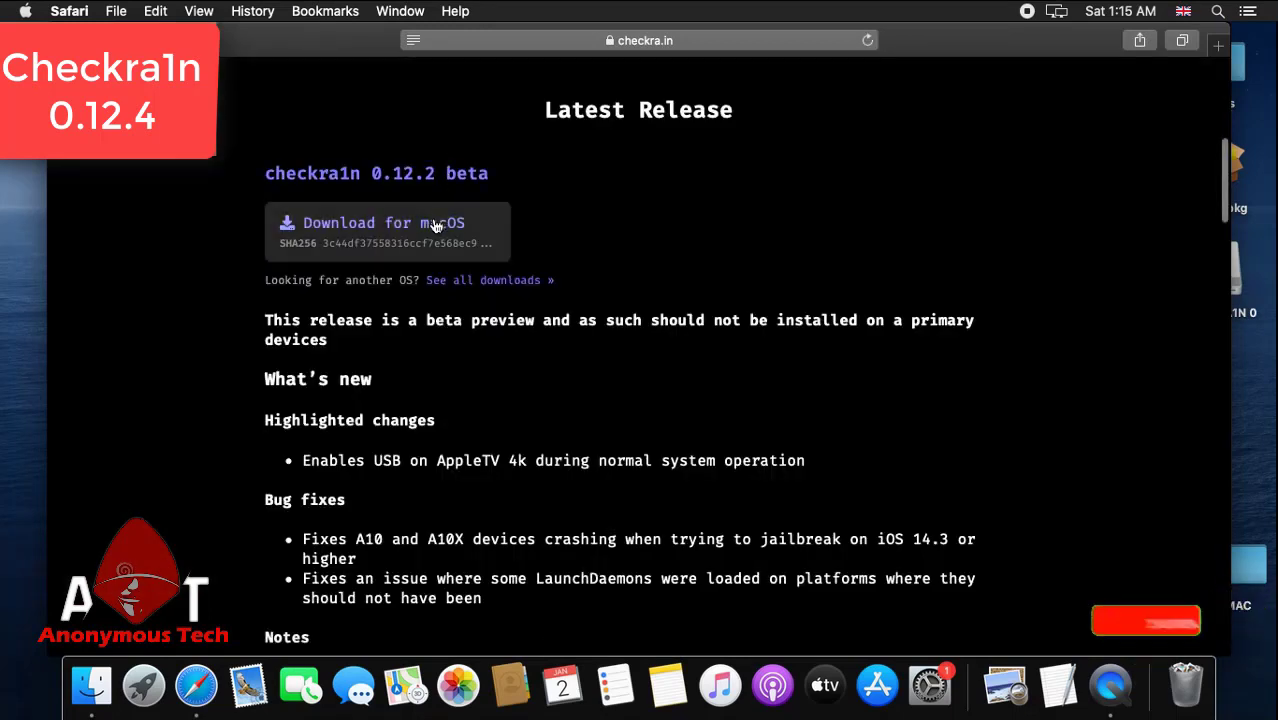
click(384, 223)
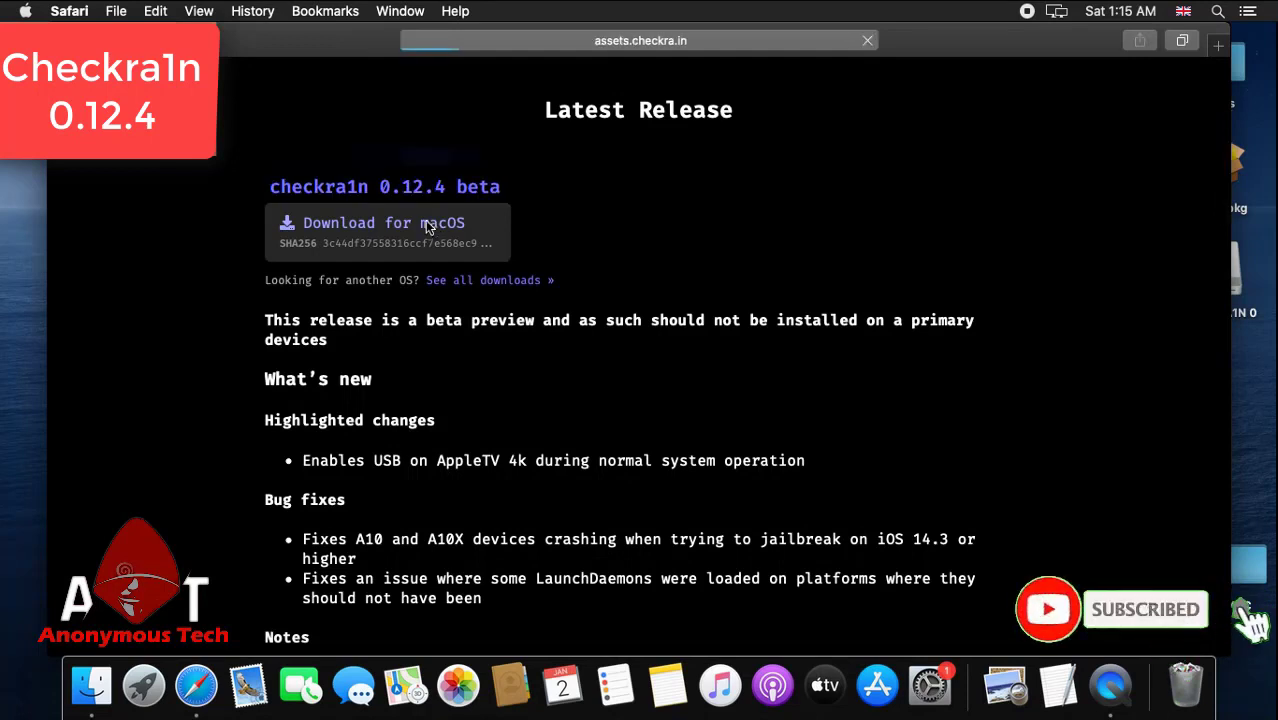
- Allow downloads from checkra.in so the checkra1n 0.12.4 file starts downloading
click(384, 223)
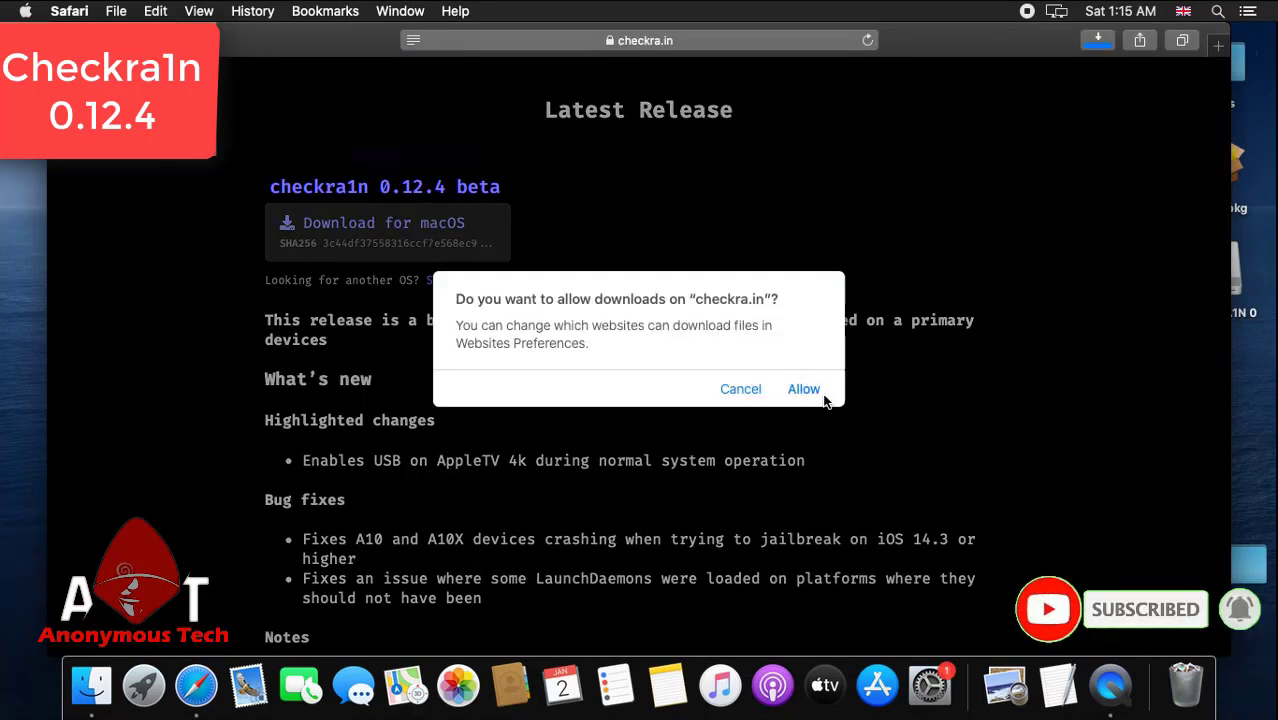
click(804, 389)
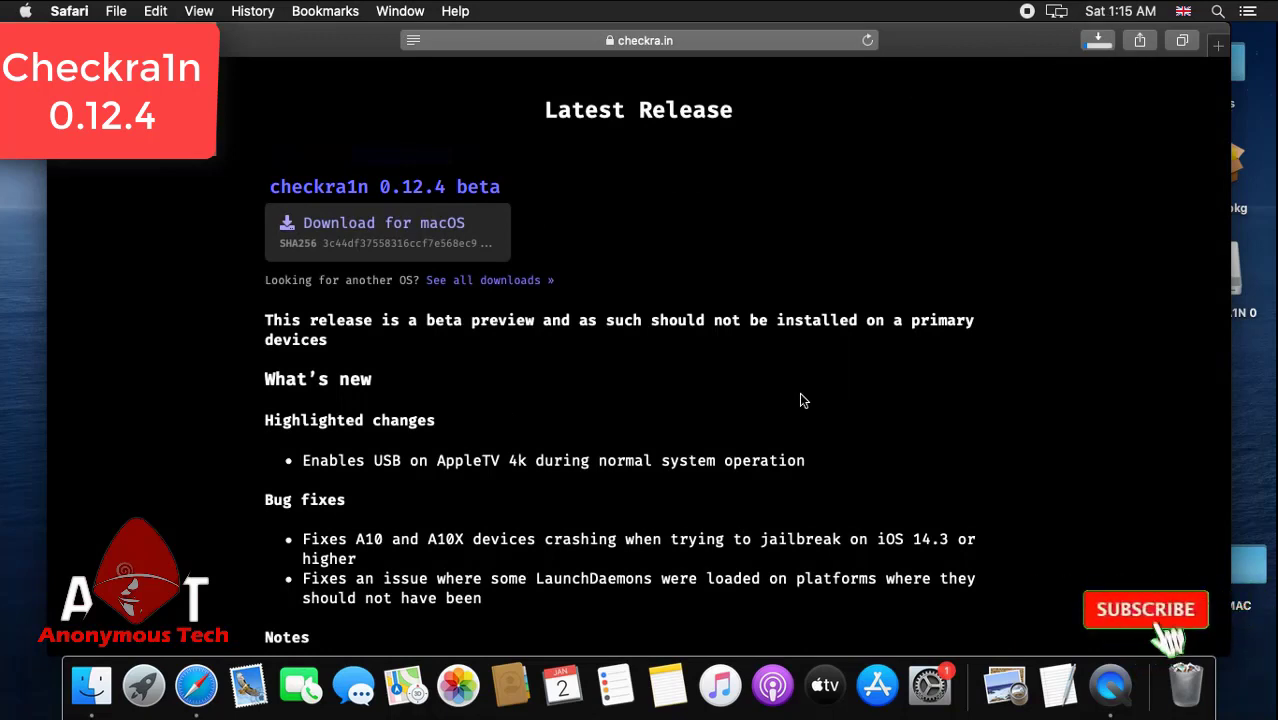
click(1145, 609)
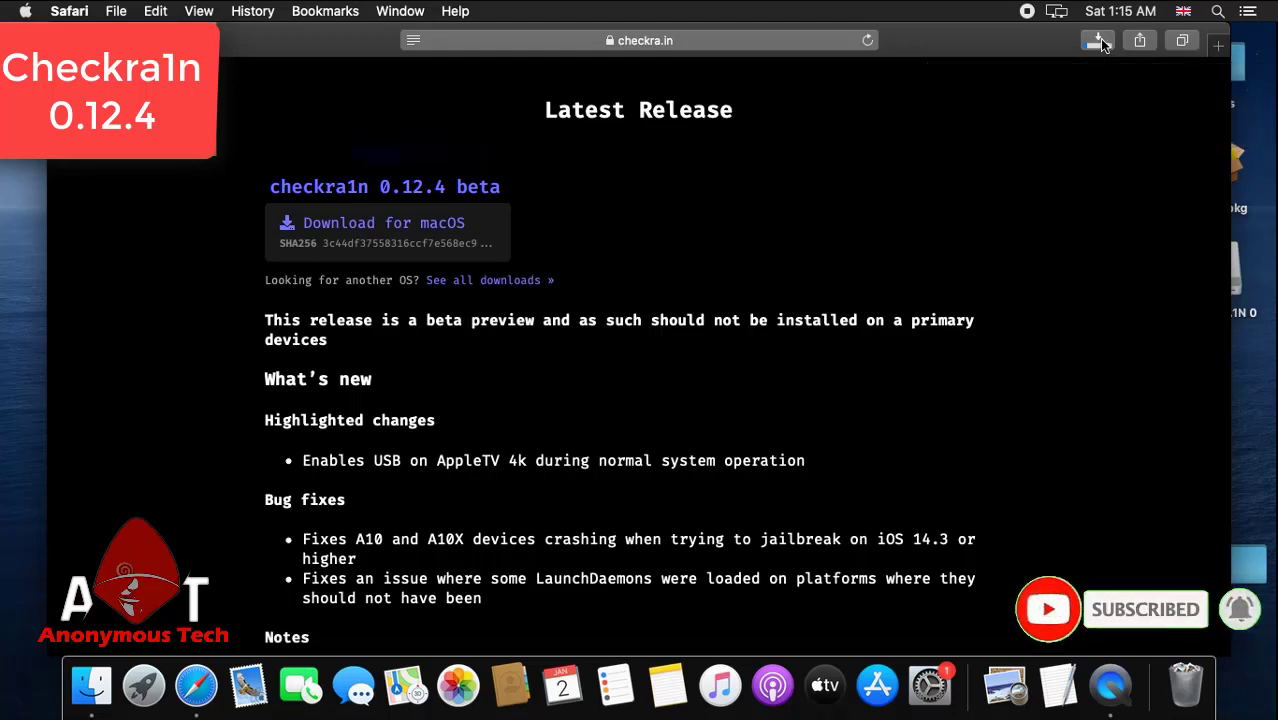
- Watch the Downloads popover until the checkra1n beta 0.12.2 .dmg finishes
click(1098, 40)
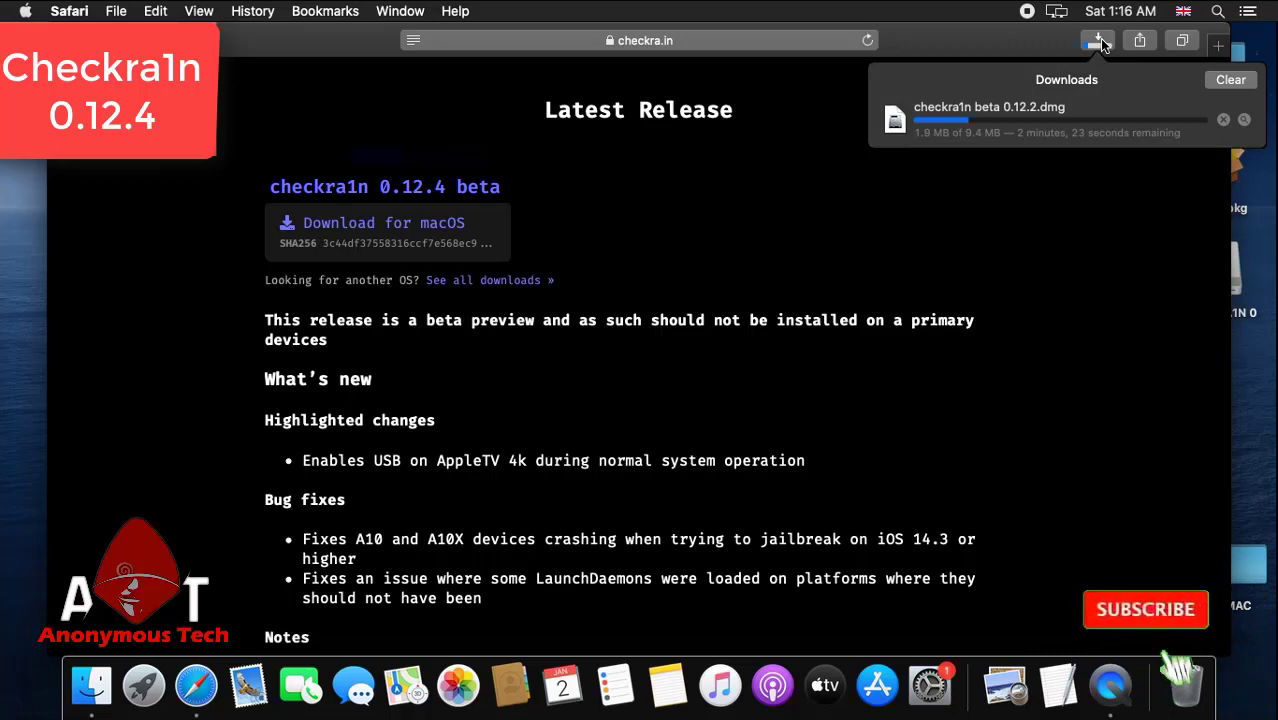
click(1145, 609)
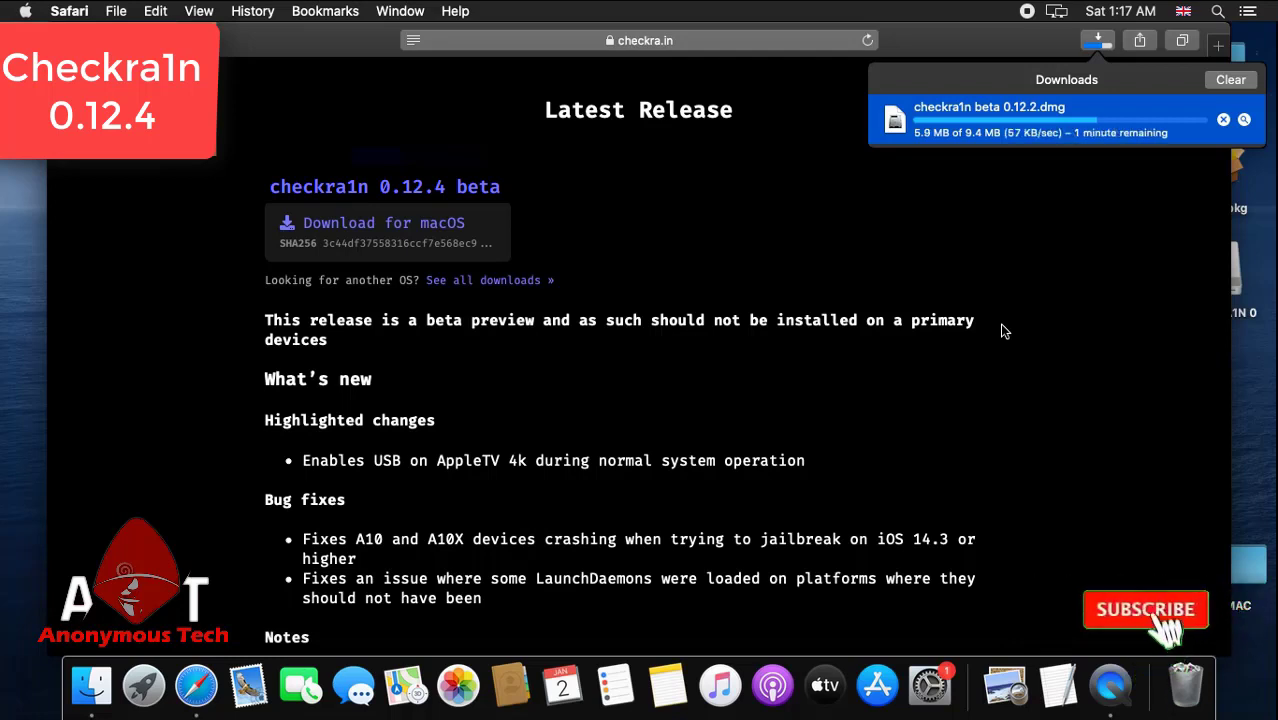
click(1145, 609)
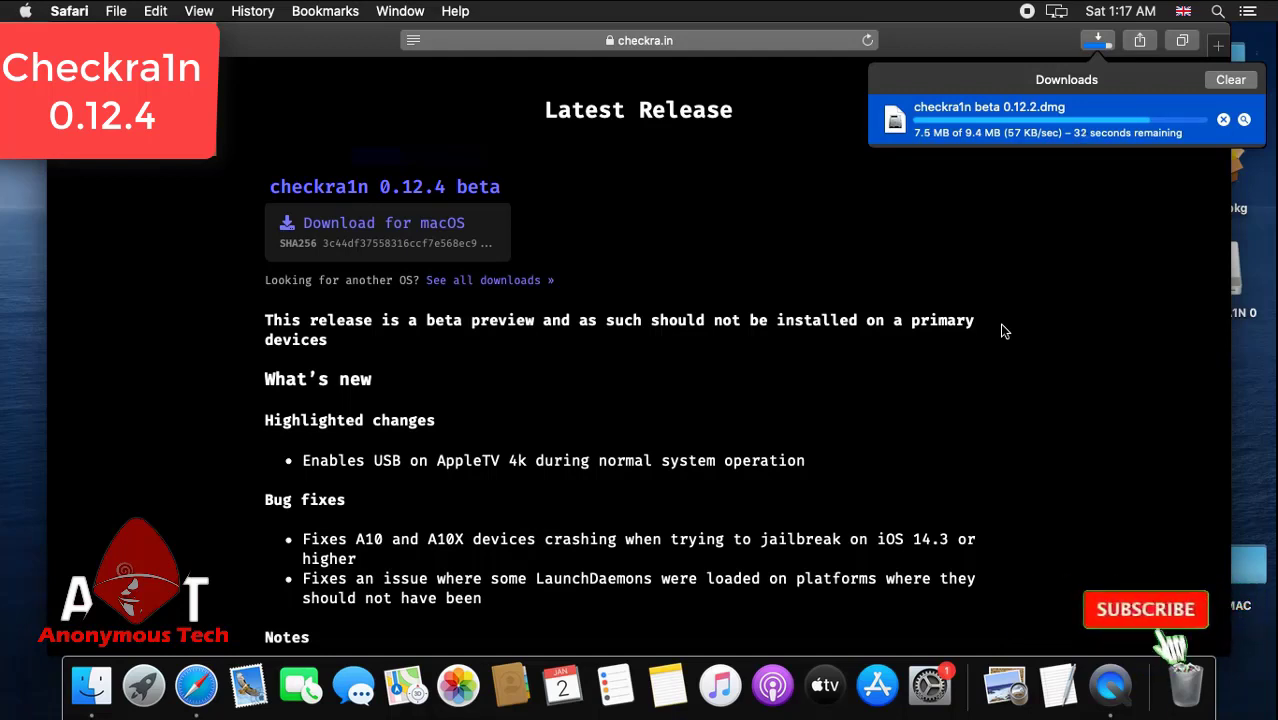
click(1145, 609)
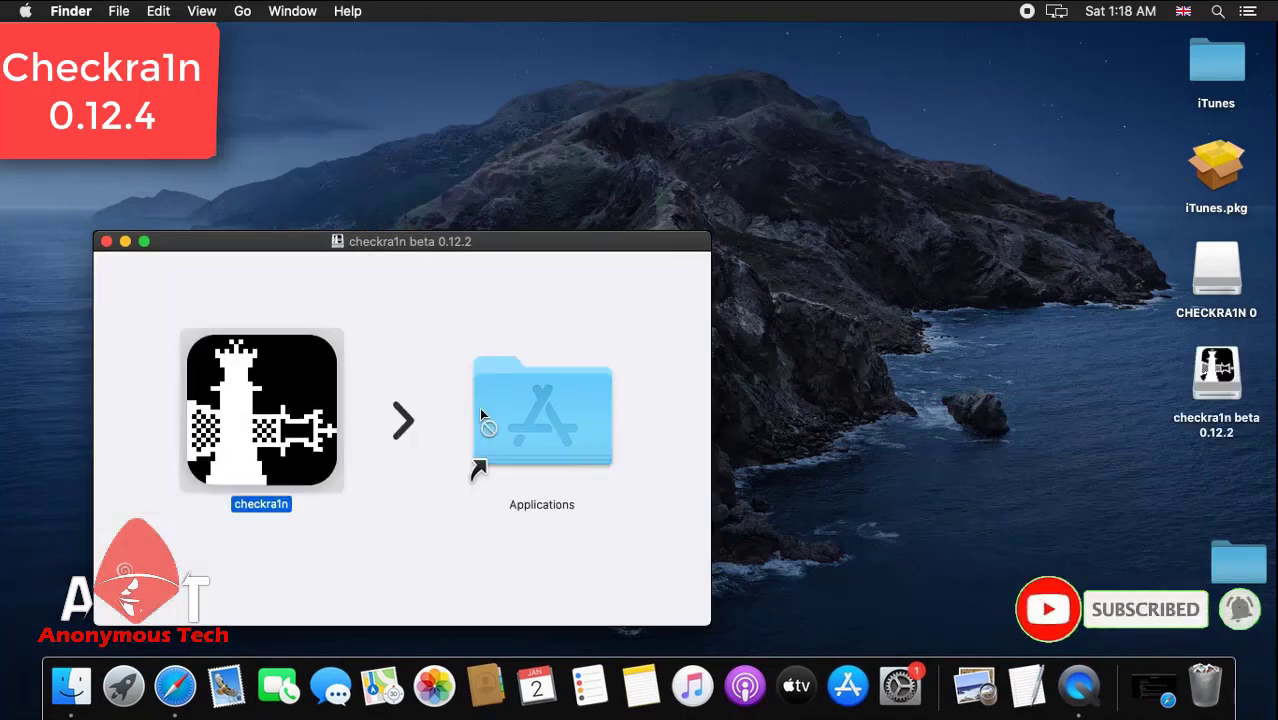
- Drag checkra1n from the mounted disk image into the Applications folder
click(541, 410)
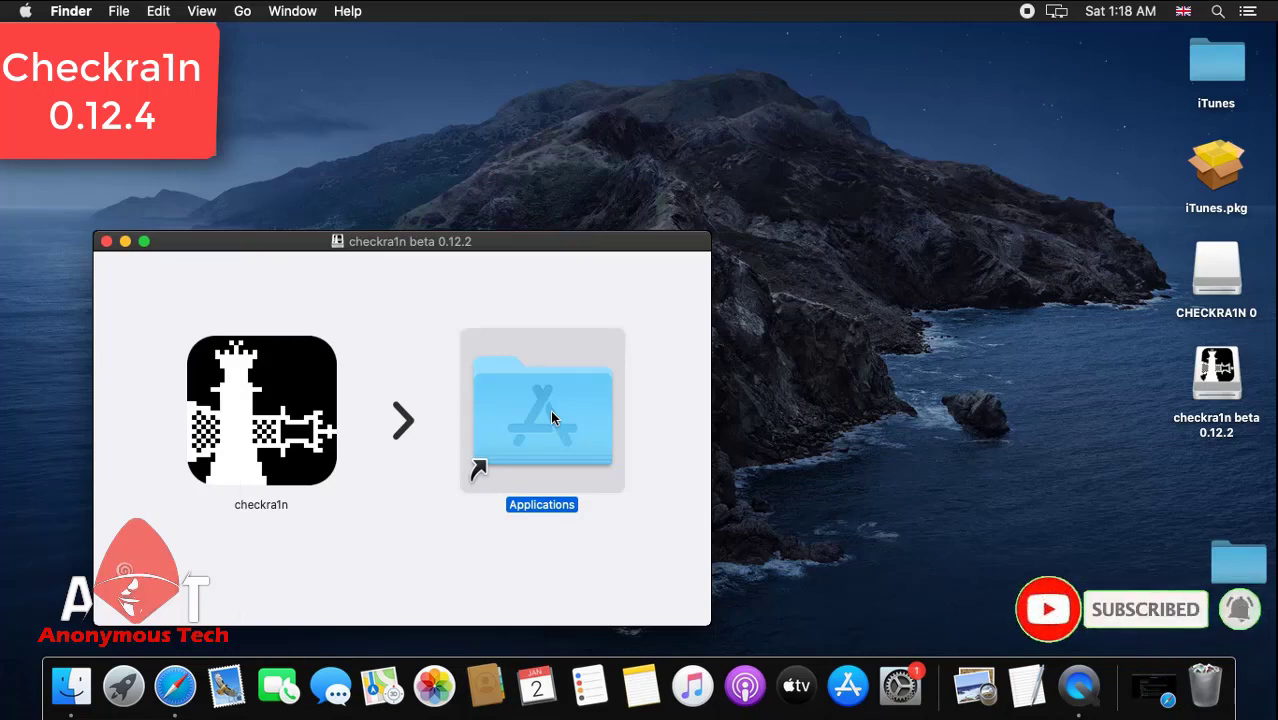
mouse_move(327, 441)
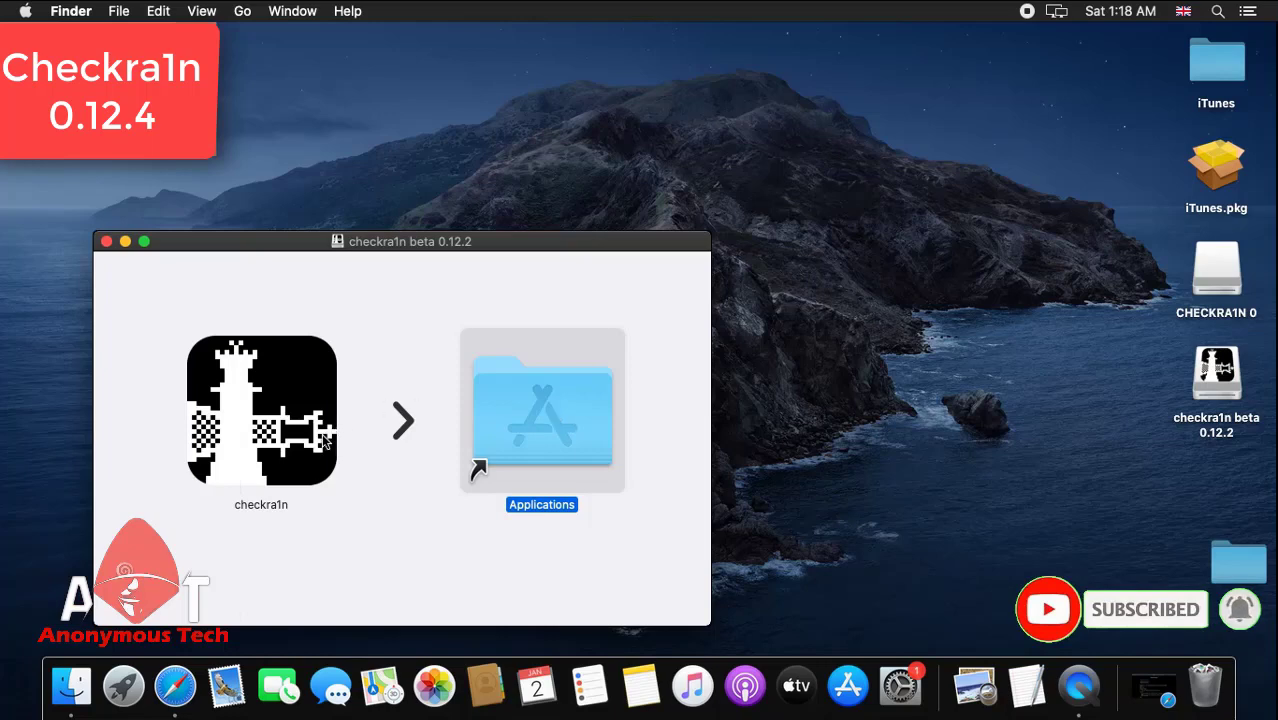
drag(261, 410, 378, 395)
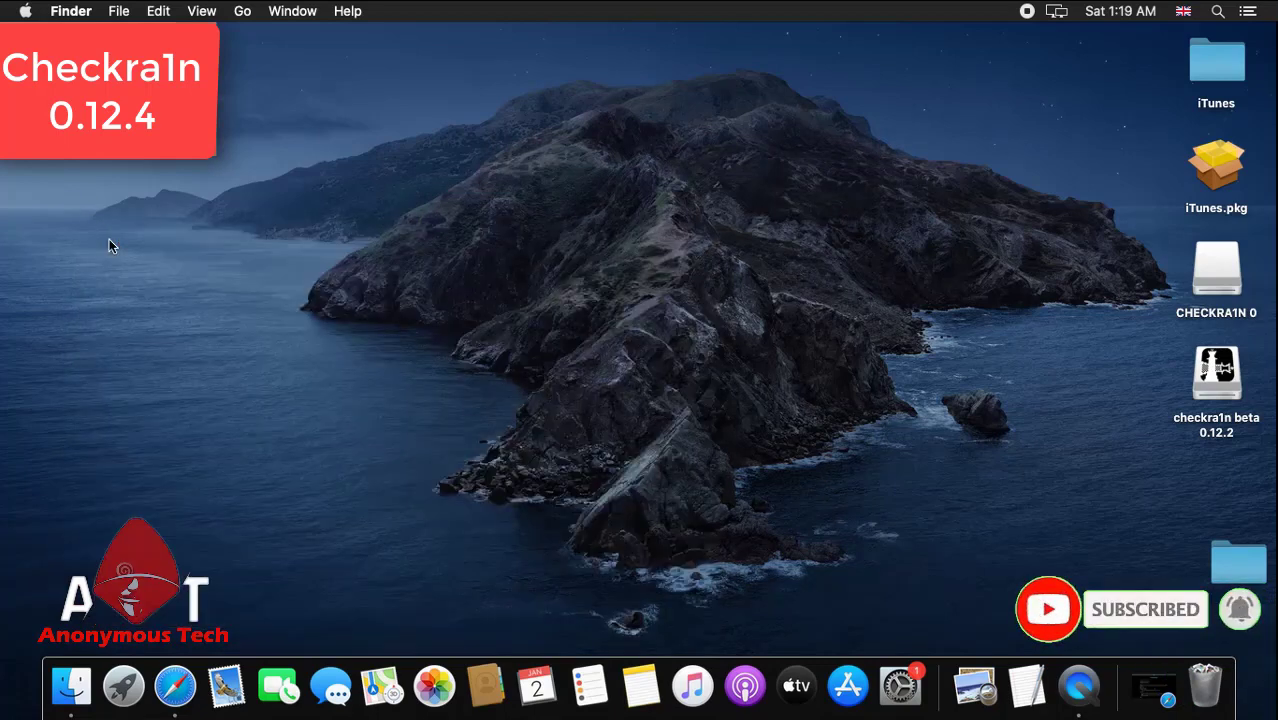
mouse_move(123, 685)
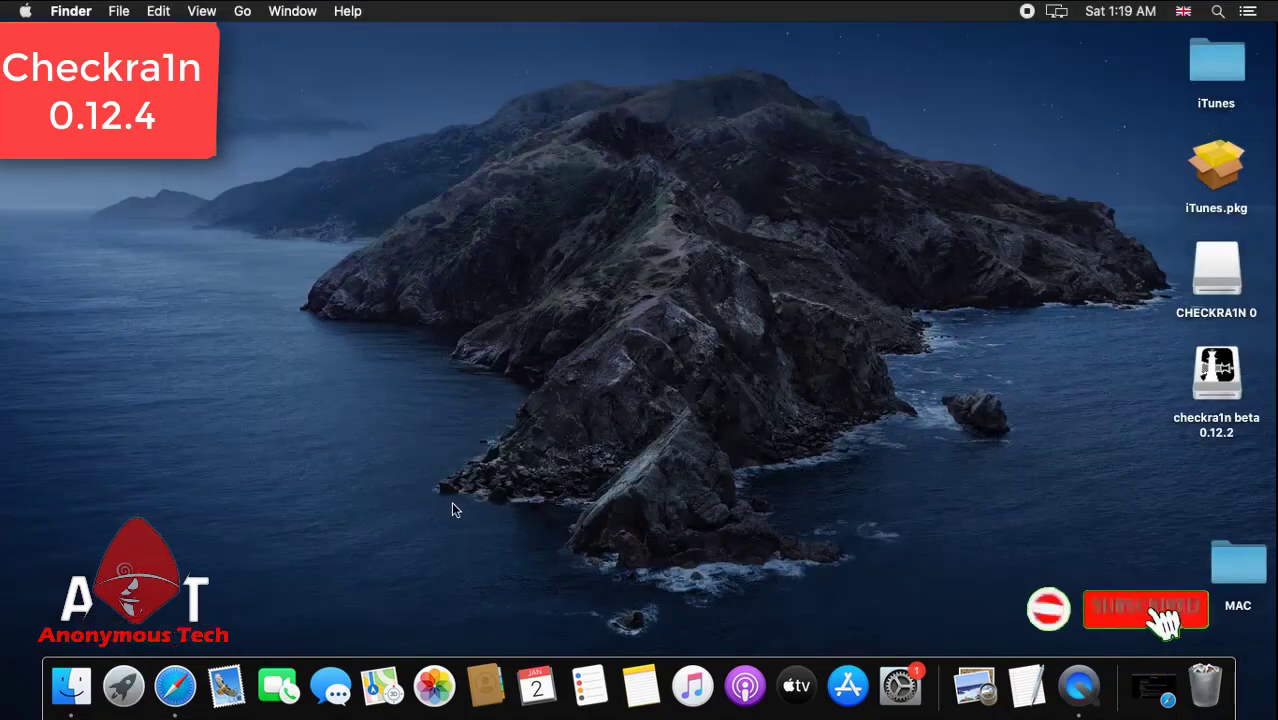
- Launch checkra1n from Launchpad and accept the downloaded-from-internet warning
click(122, 685)
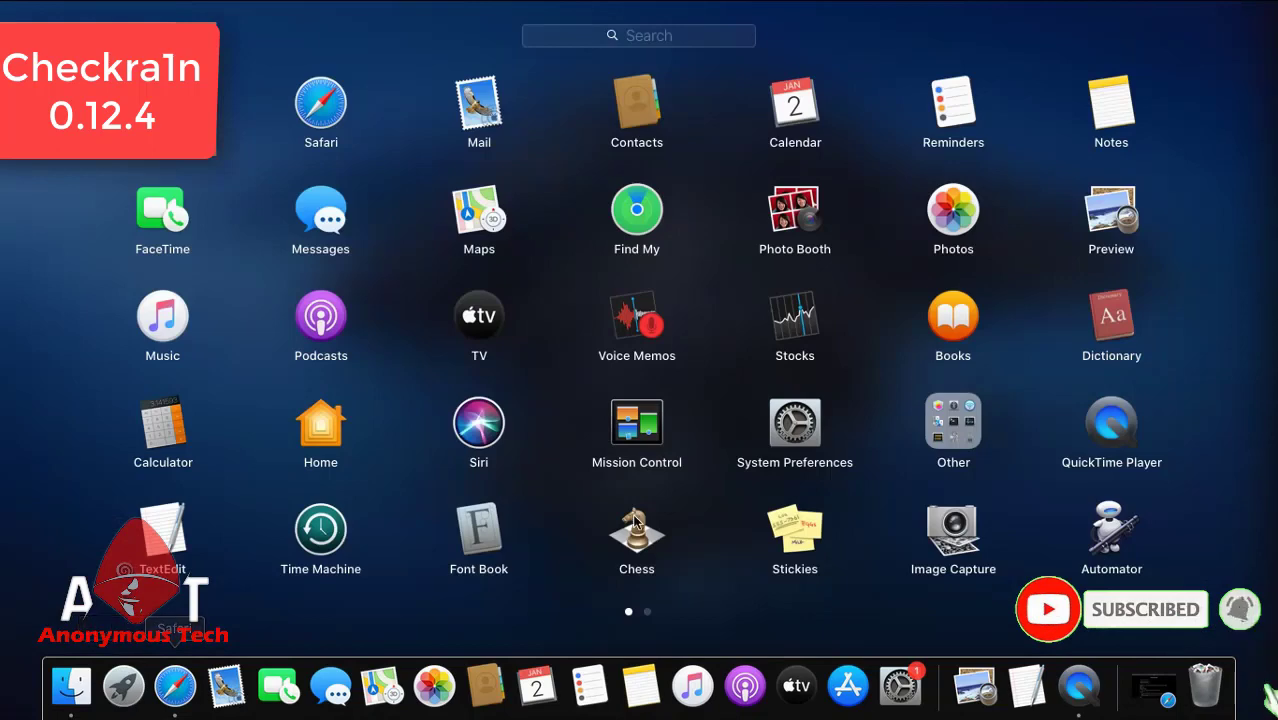
click(647, 611)
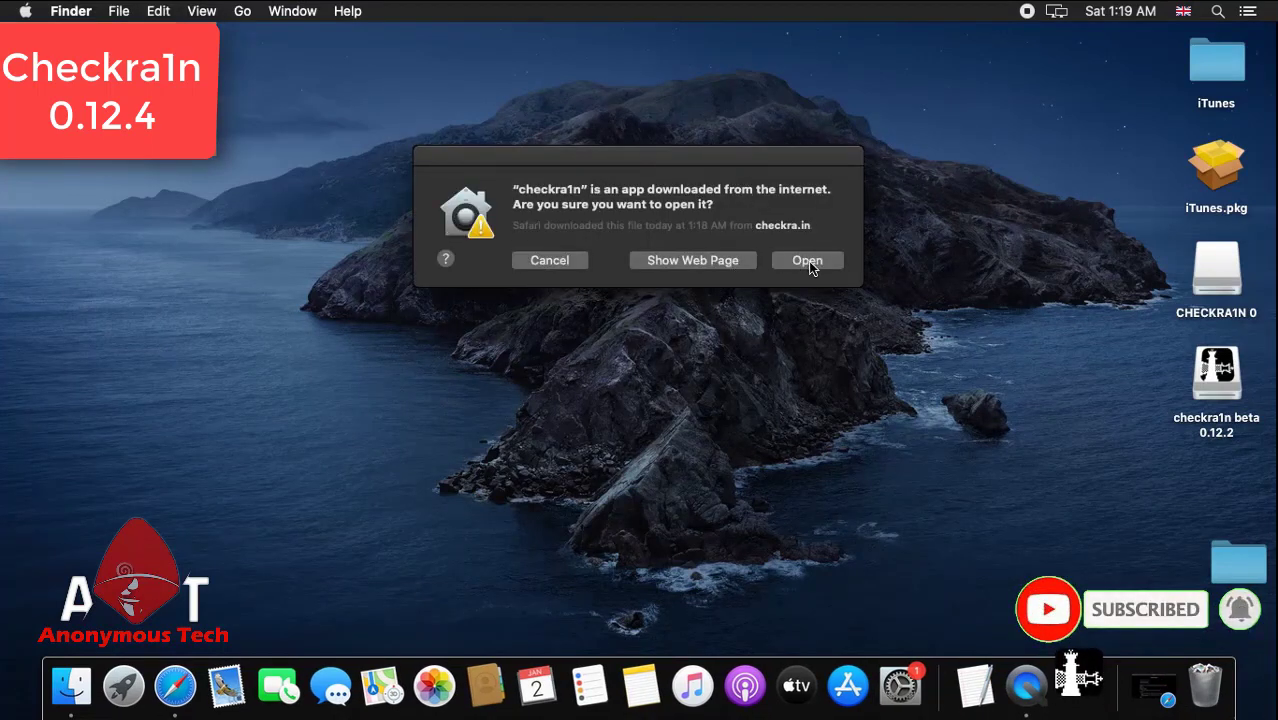
click(807, 260)
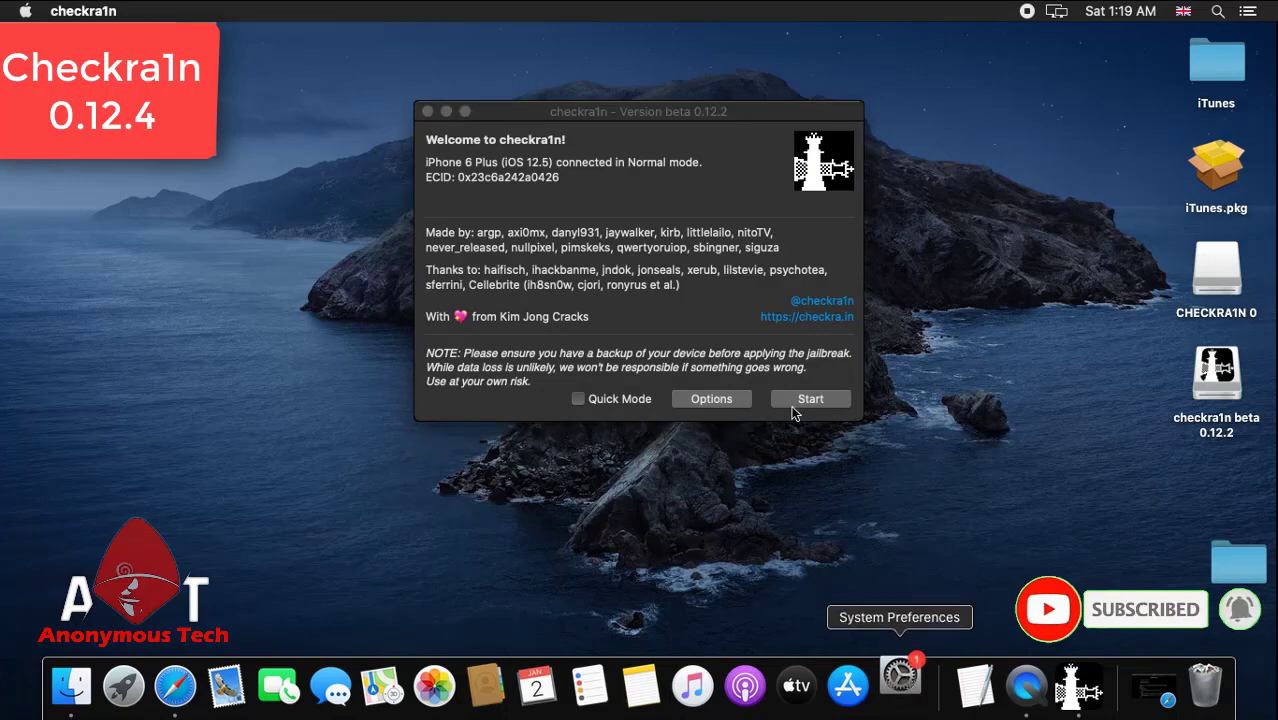
mouse_move(677, 120)
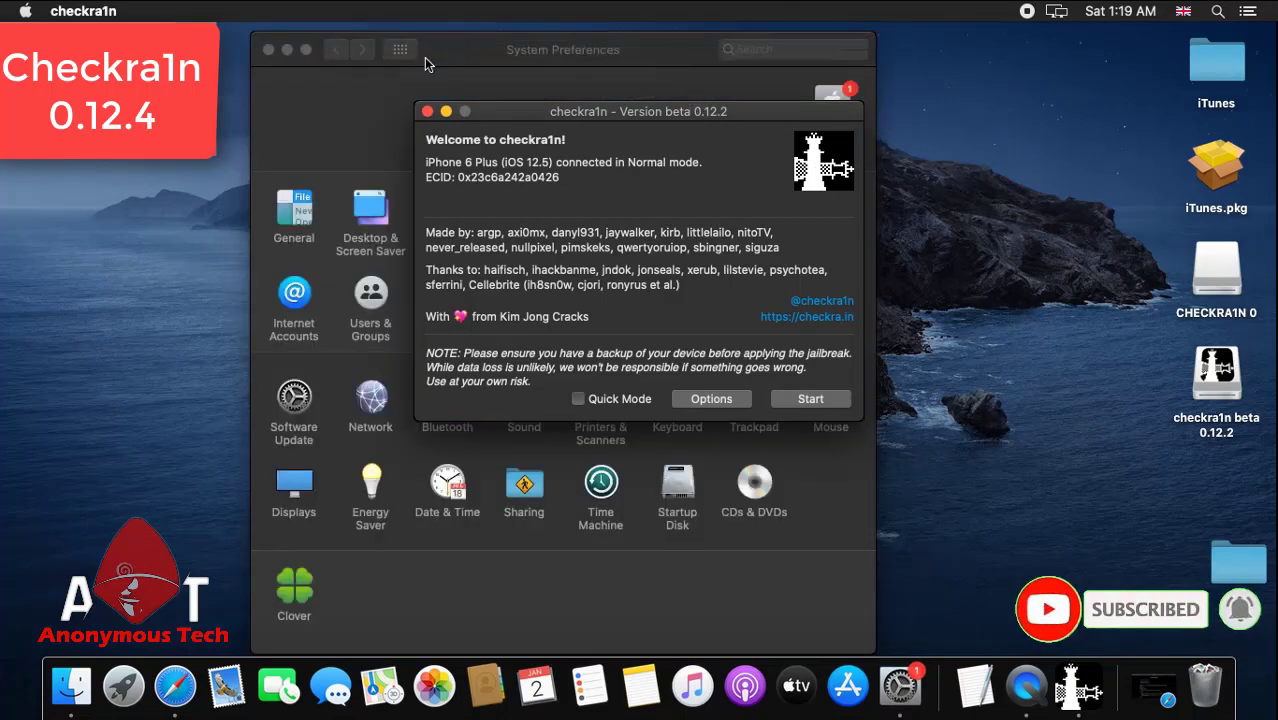
- Bring up Security & Privacy settings alongside the checkra1n welcome window
click(426, 111)
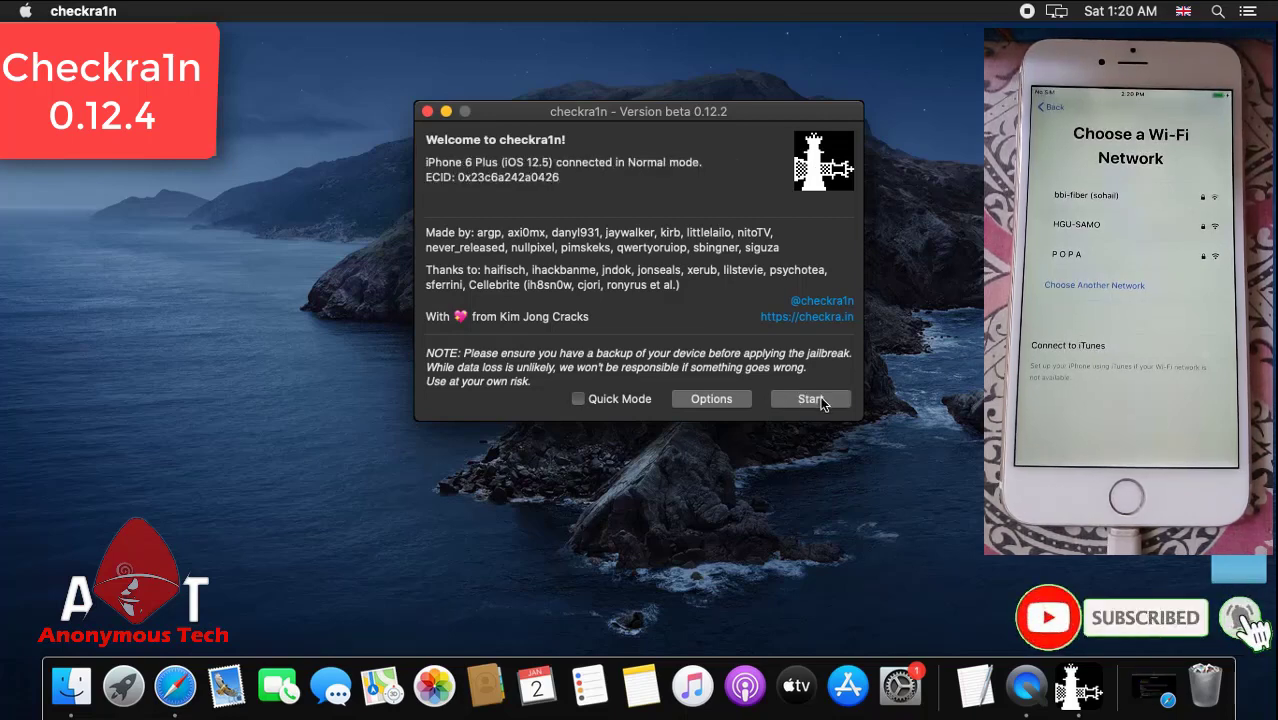
- Start the jailbreak, enter recovery mode, and begin the guided DFU-mode countdown
click(810, 399)
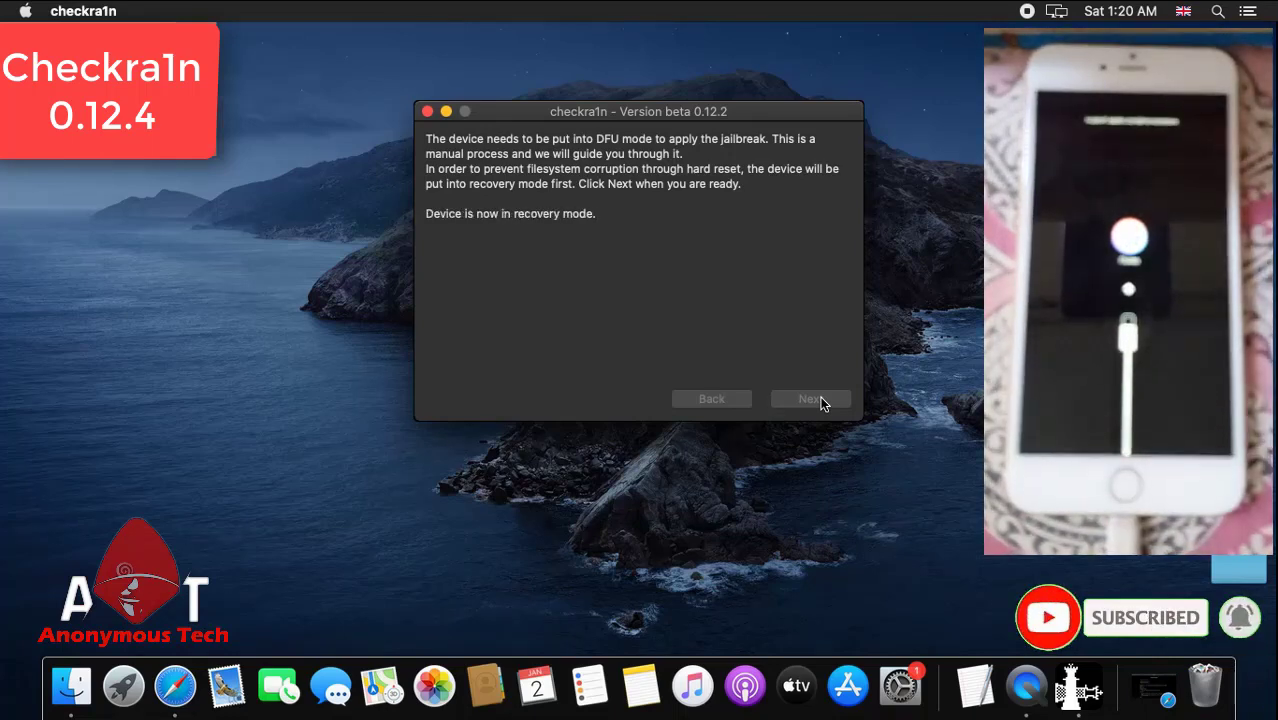
click(810, 398)
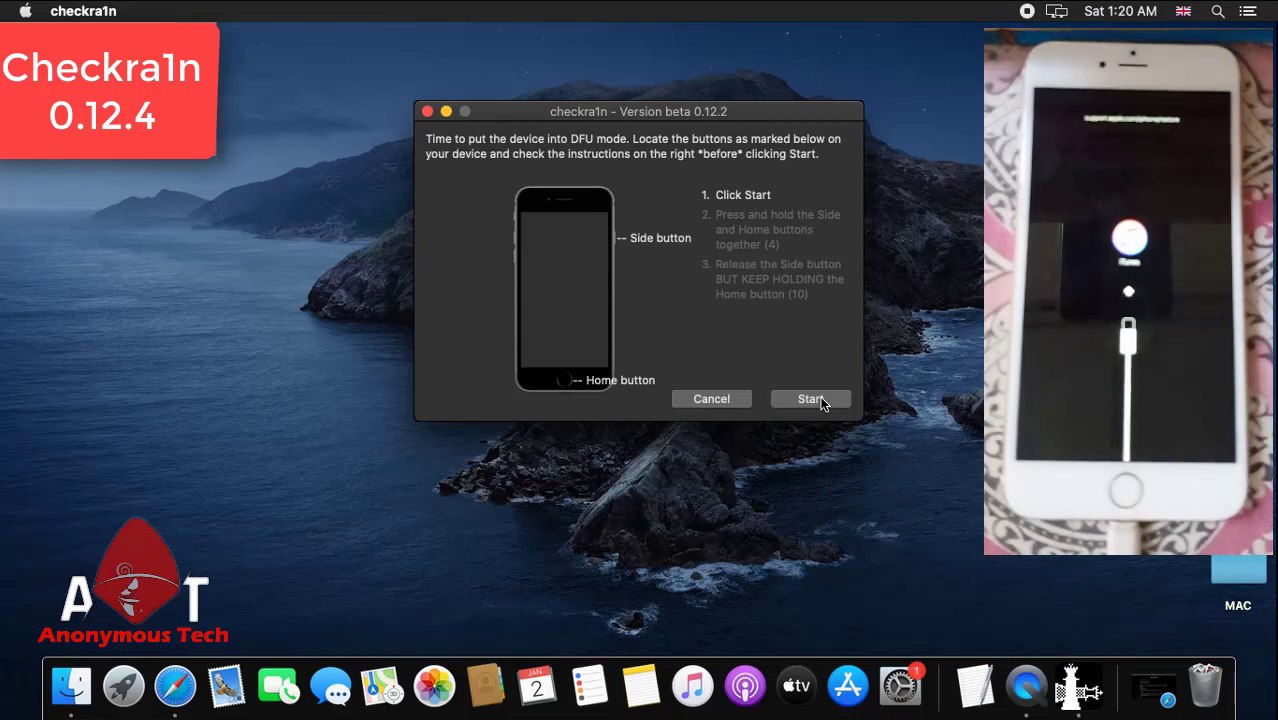
click(810, 399)
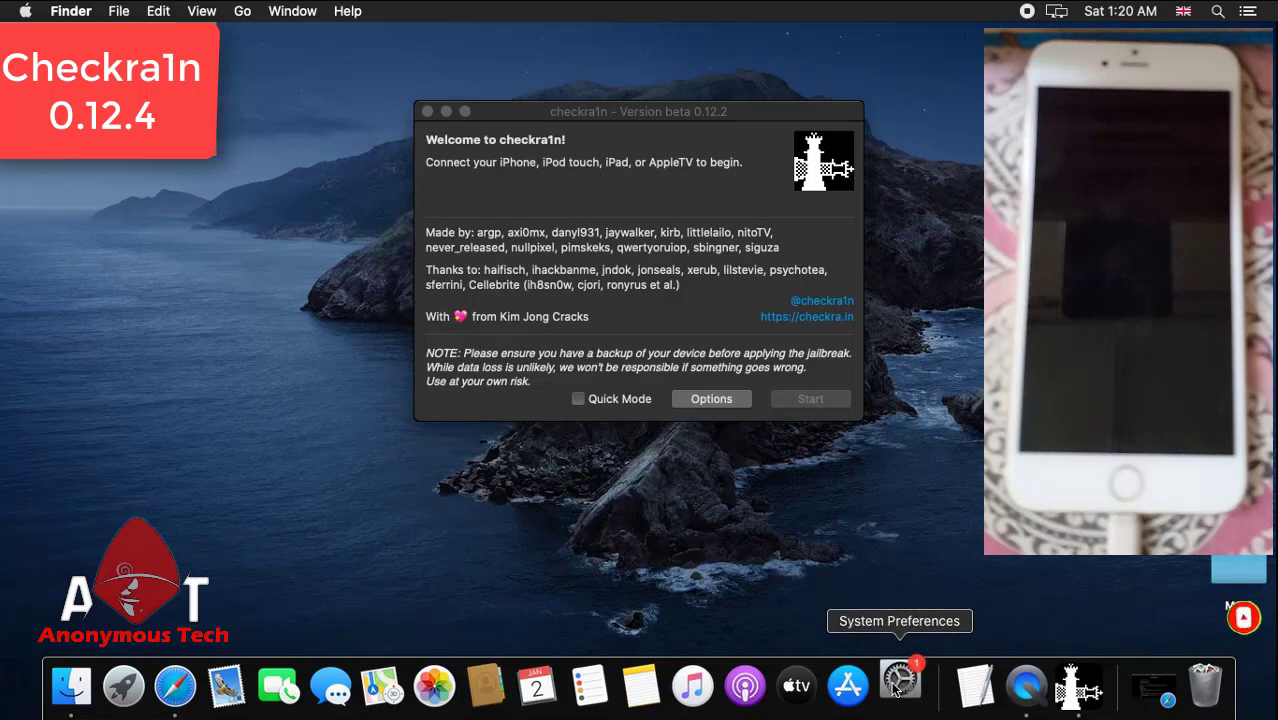
- Bring up System Preferences while checkra1n reaches the Booting progress stage
click(897, 685)
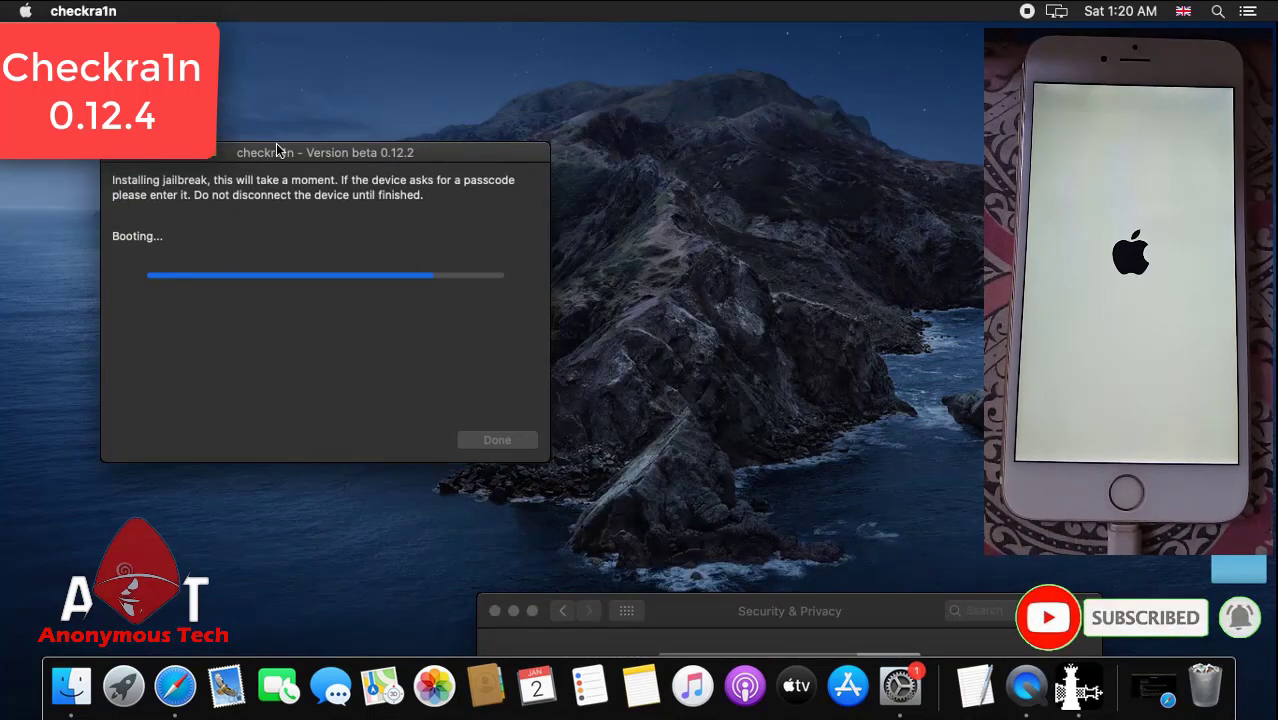
mouse_move(457, 584)
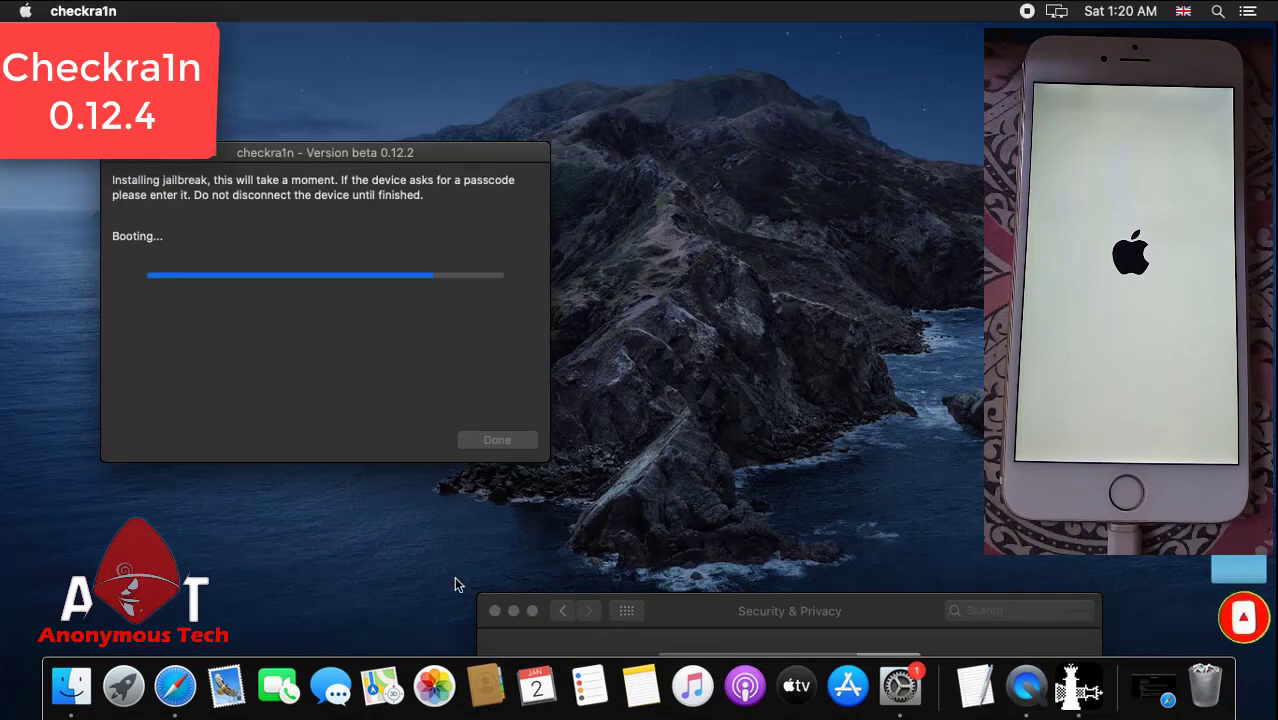